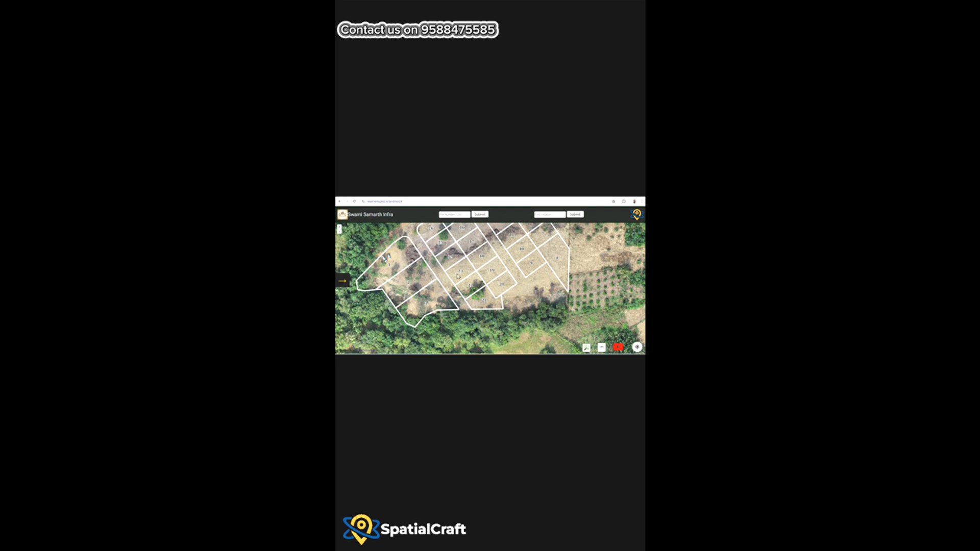
- Select a plot near the map centre to show its Plot Info card with number, area and Enquire
click(459, 275)
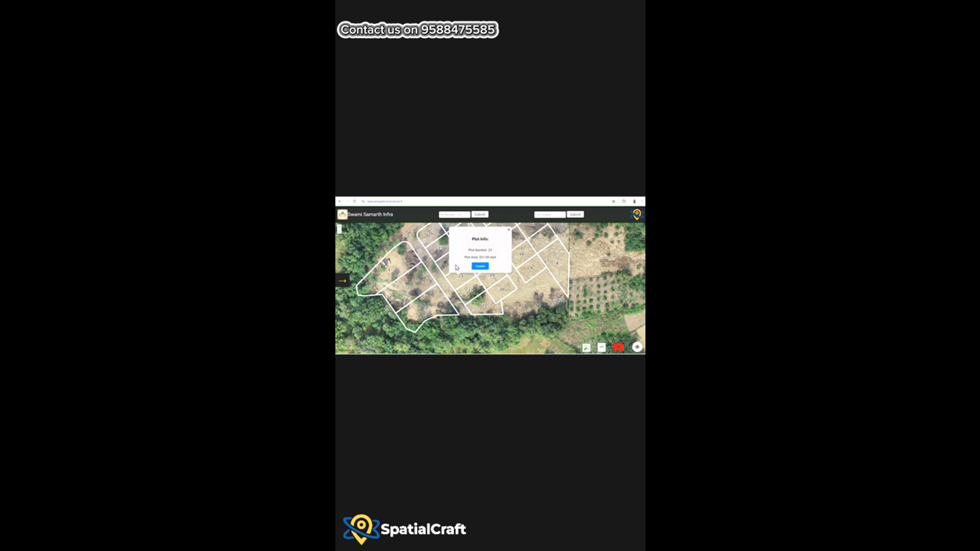